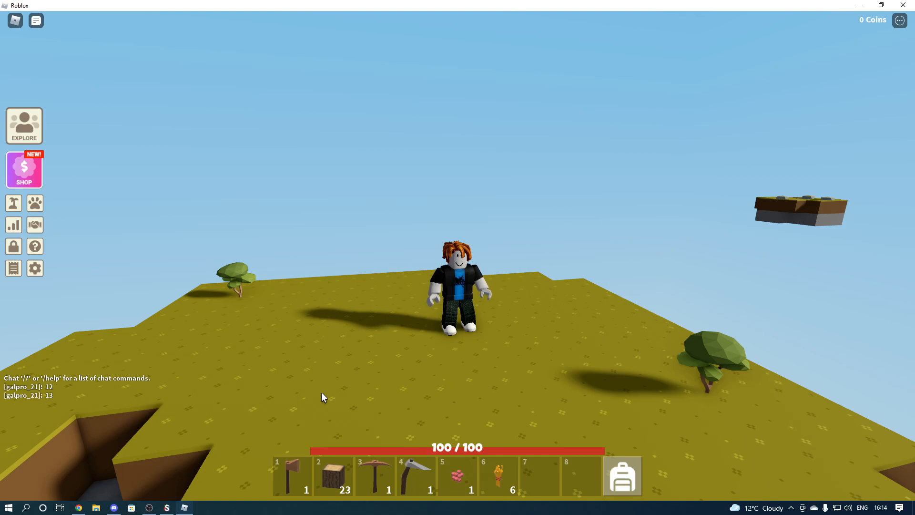
pyautogui.moveTo(282, 425)
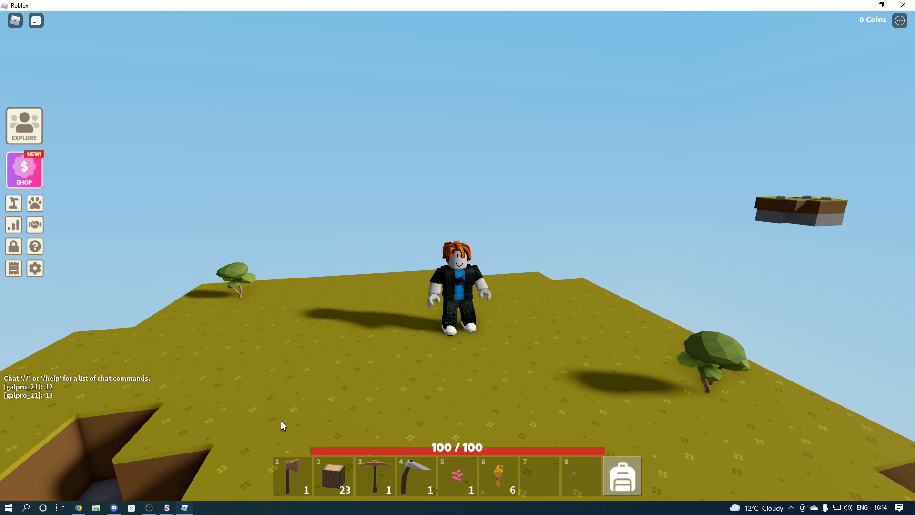
# Bring up Synapse X over the game and minimize its empty executor window
pyautogui.click(166, 507)
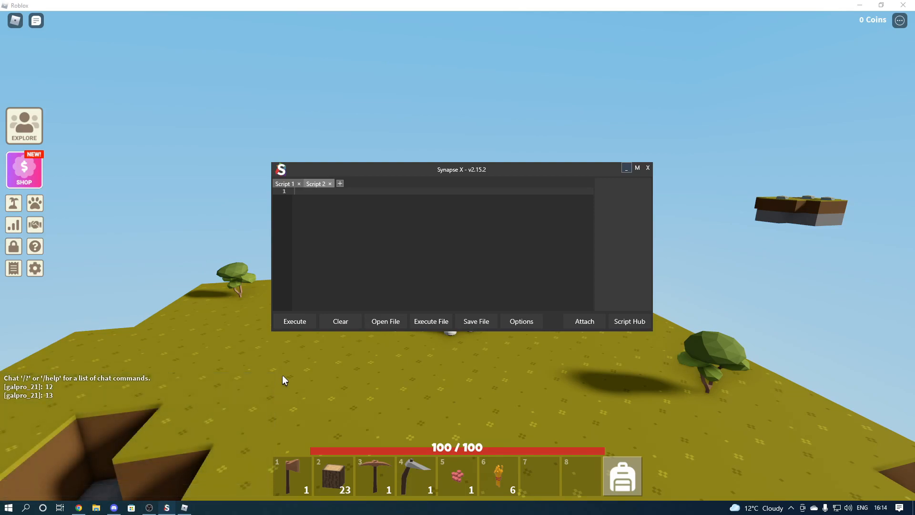
pyautogui.moveTo(518, 205)
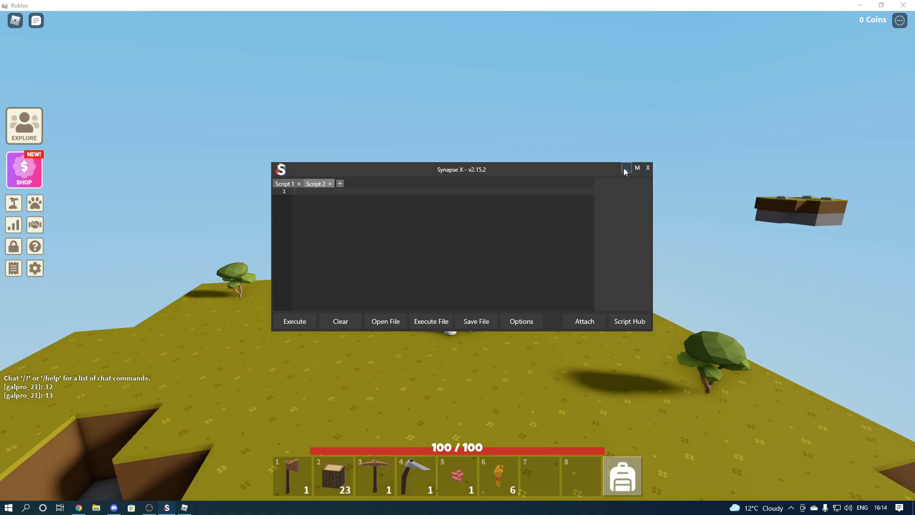
pyautogui.click(647, 168)
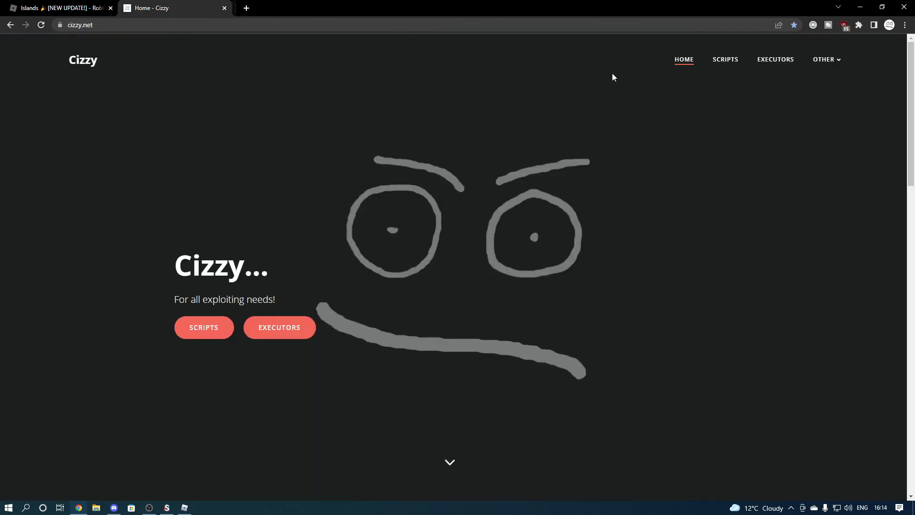
# Browse cizzy.net's Scripts listing and open the Islands script post
pyautogui.click(725, 60)
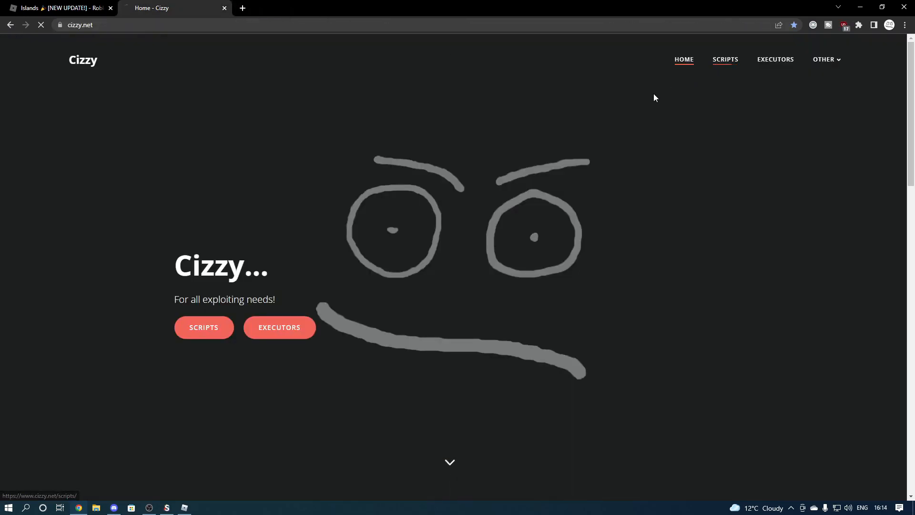
pyautogui.click(203, 327)
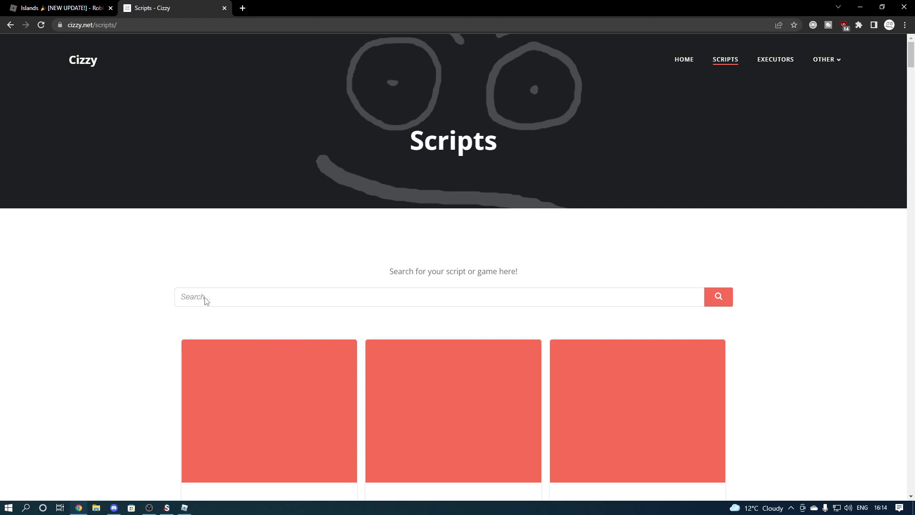
pyautogui.scroll(-3)
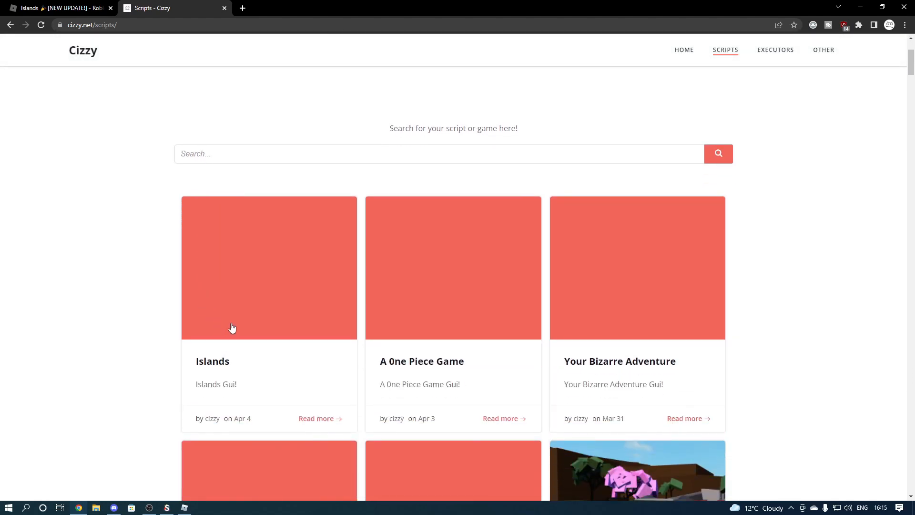
pyautogui.moveTo(238, 399)
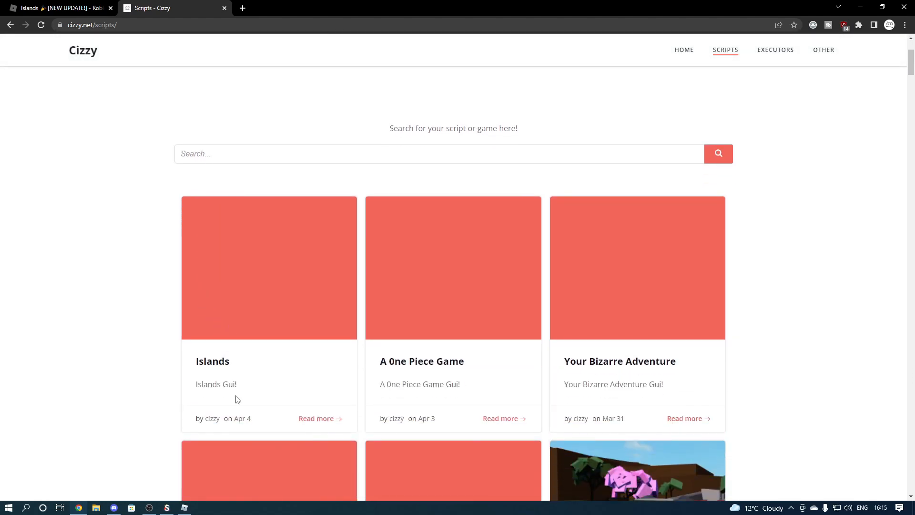
pyautogui.click(242, 8)
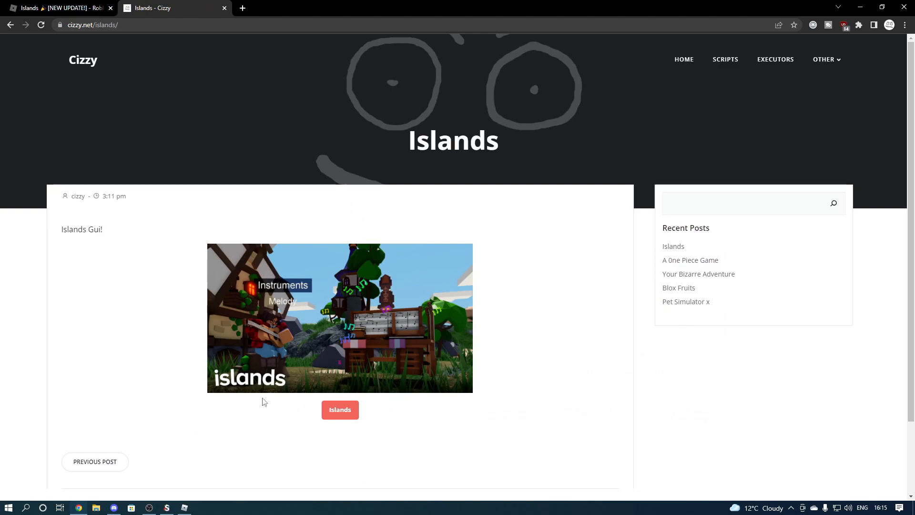
pyautogui.moveTo(340, 409)
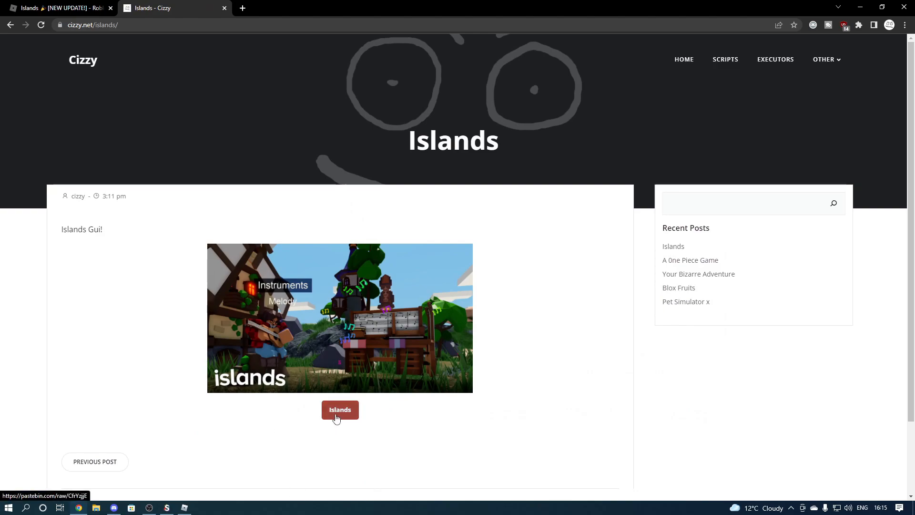
pyautogui.moveTo(310, 407)
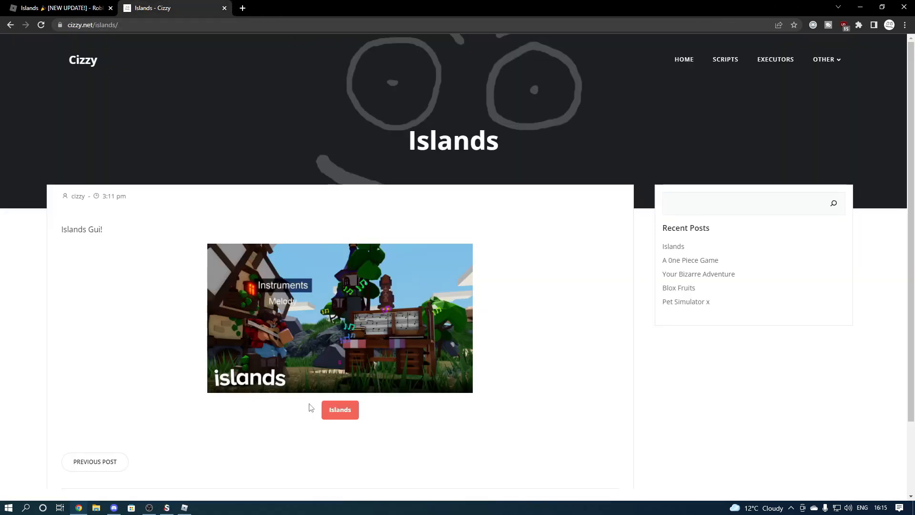
pyautogui.moveTo(310, 428)
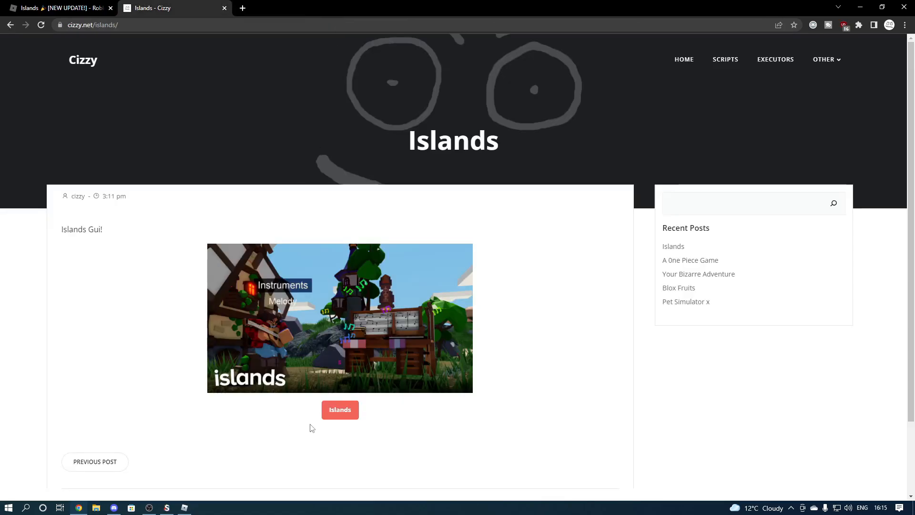
# Get the Islands loadstring from Pastebin into a Synapse X tab and hide the executor
pyautogui.click(340, 409)
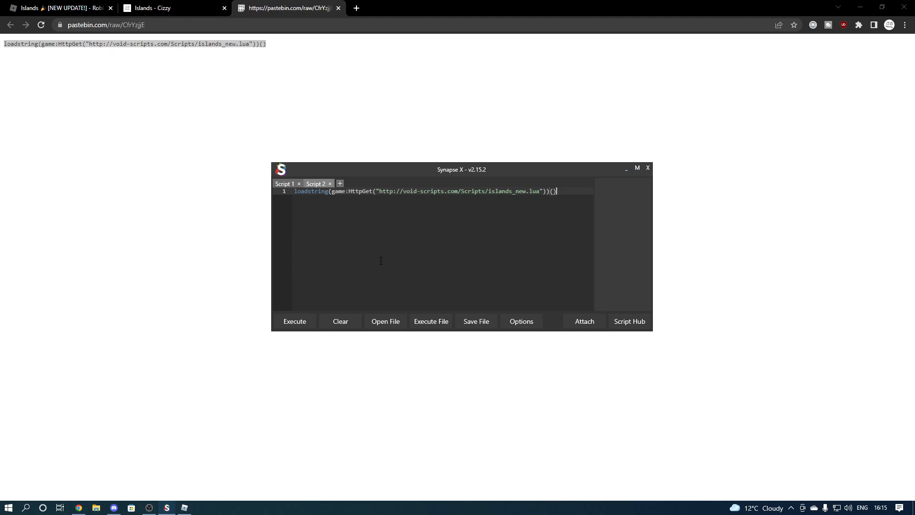
pyautogui.click(629, 321)
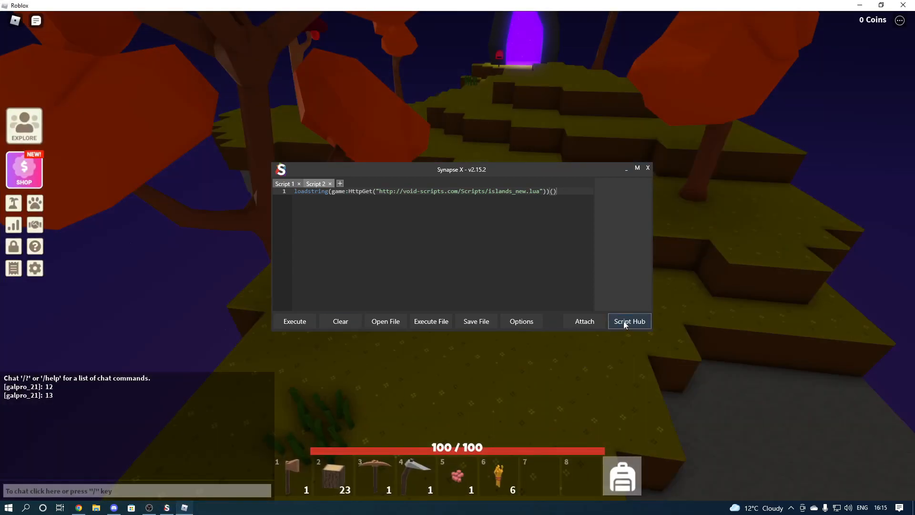
pyautogui.click(585, 321)
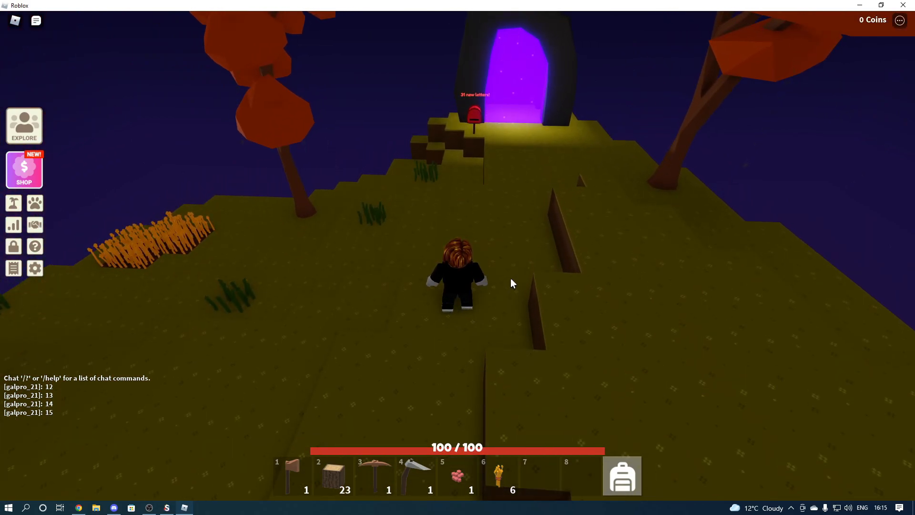
pyautogui.moveTo(508, 312)
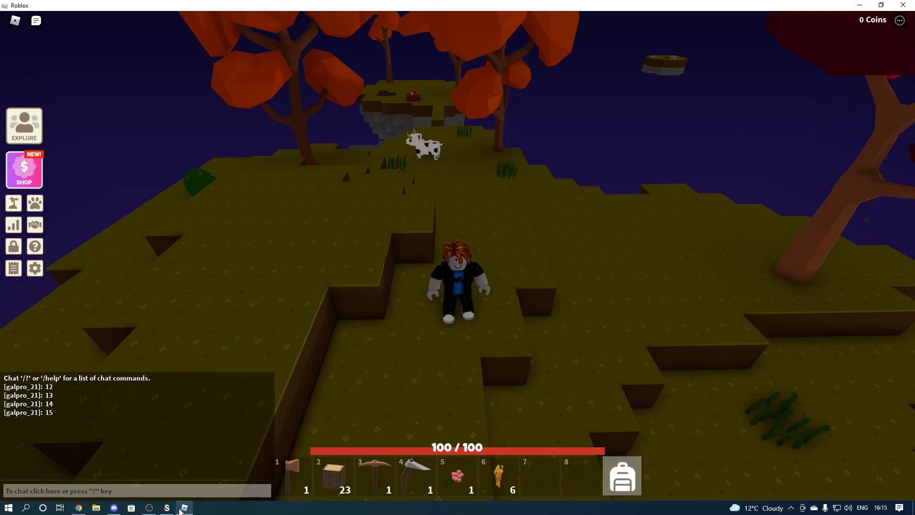
# Execute the Islands loader in Synapse X and read the GUI's Home page credits
pyautogui.click(184, 507)
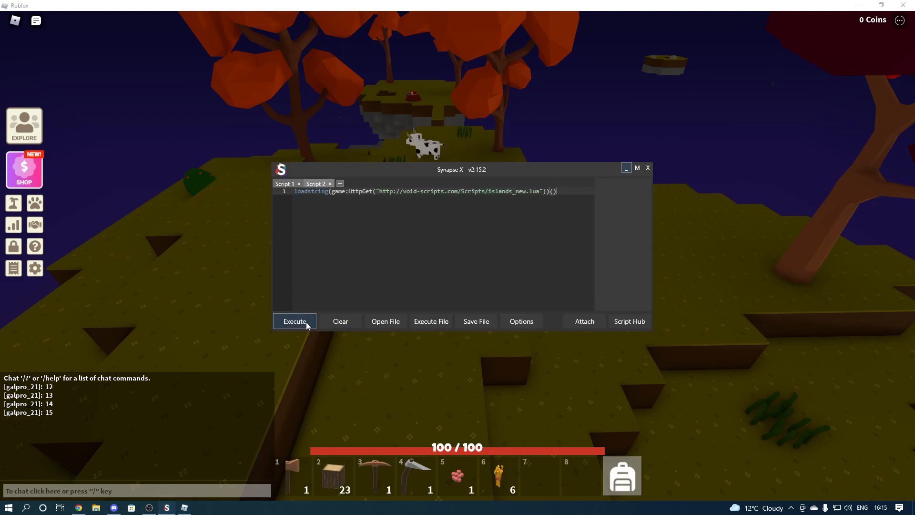
pyautogui.click(294, 321)
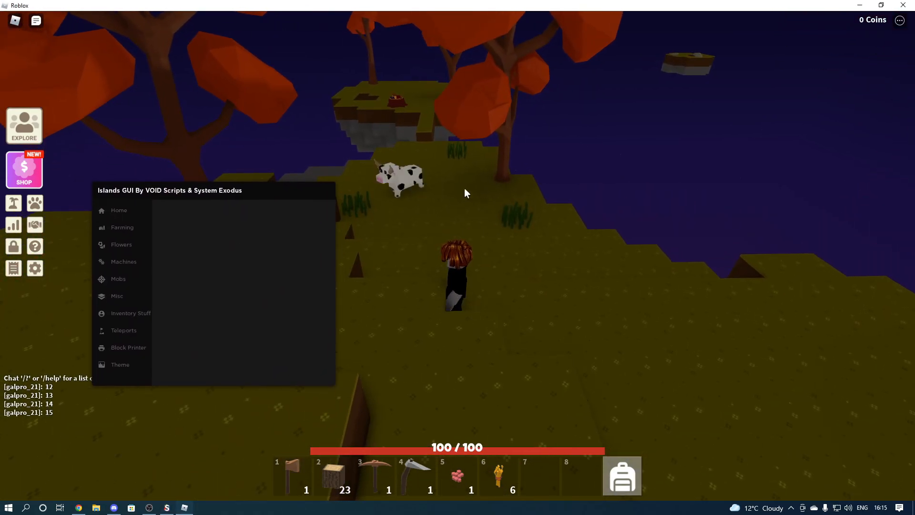
pyautogui.press('Escape')
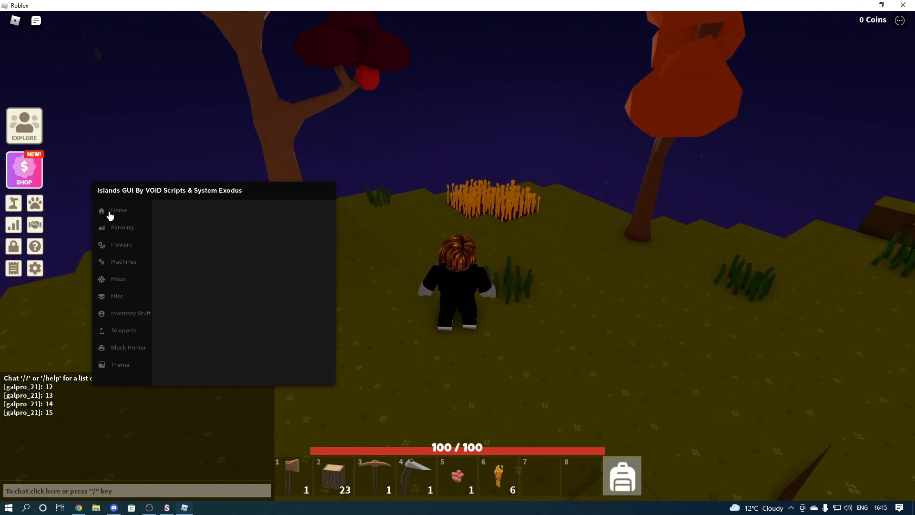
pyautogui.click(119, 211)
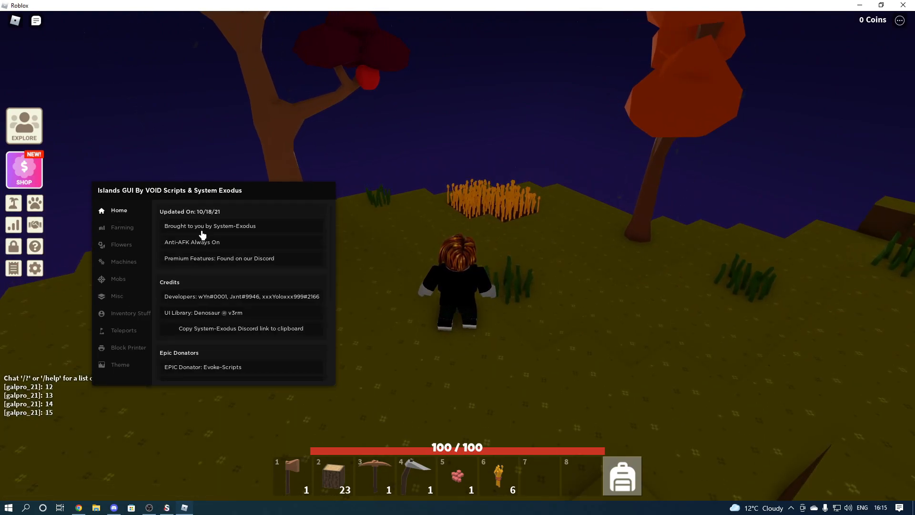
pyautogui.scroll(-3)
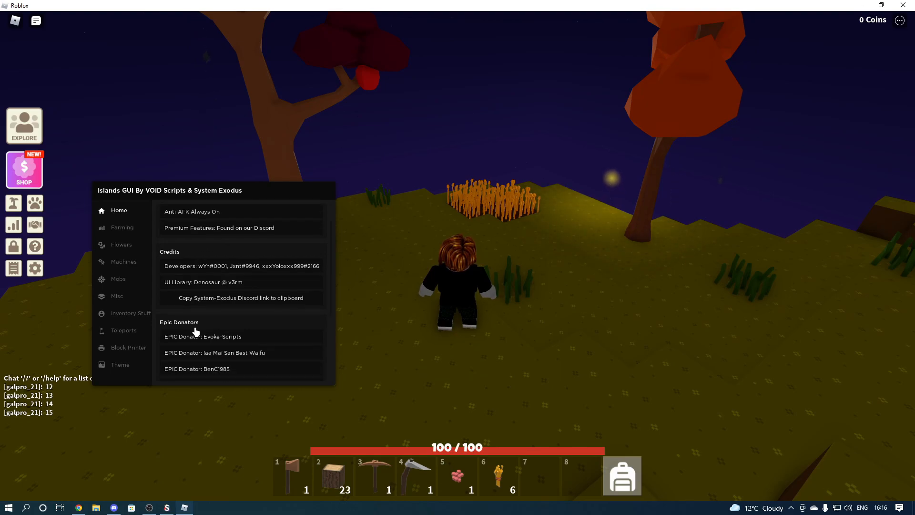
pyautogui.scroll(-3)
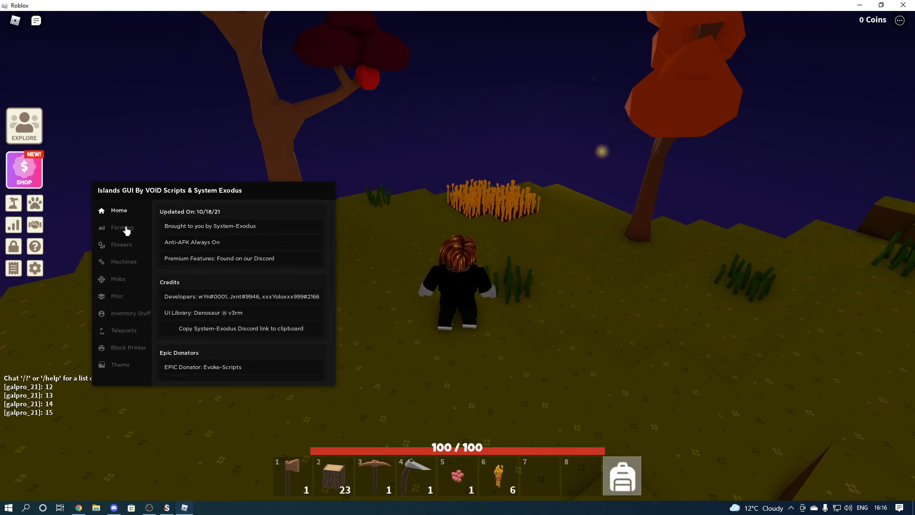
# Browse the Farming tab from Crops down to Fruit Trees and turn Wood Farm on
pyautogui.click(122, 226)
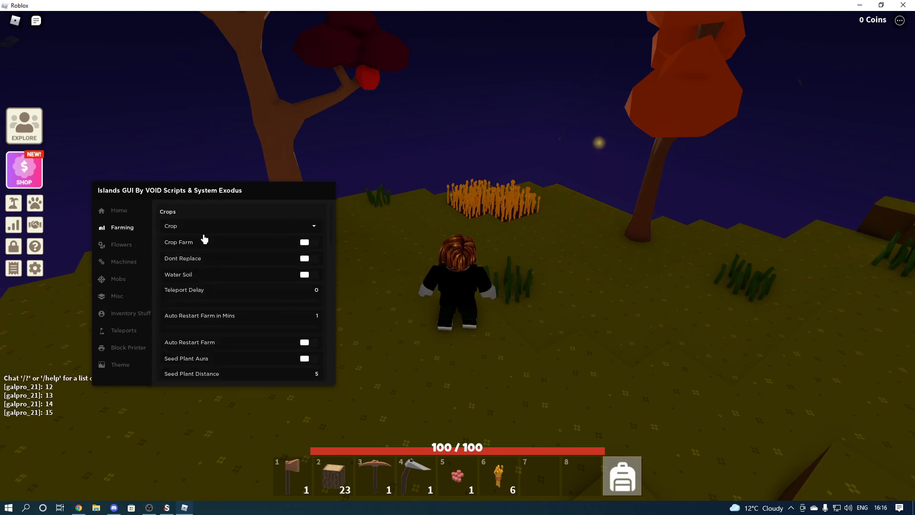
pyautogui.moveTo(252, 279)
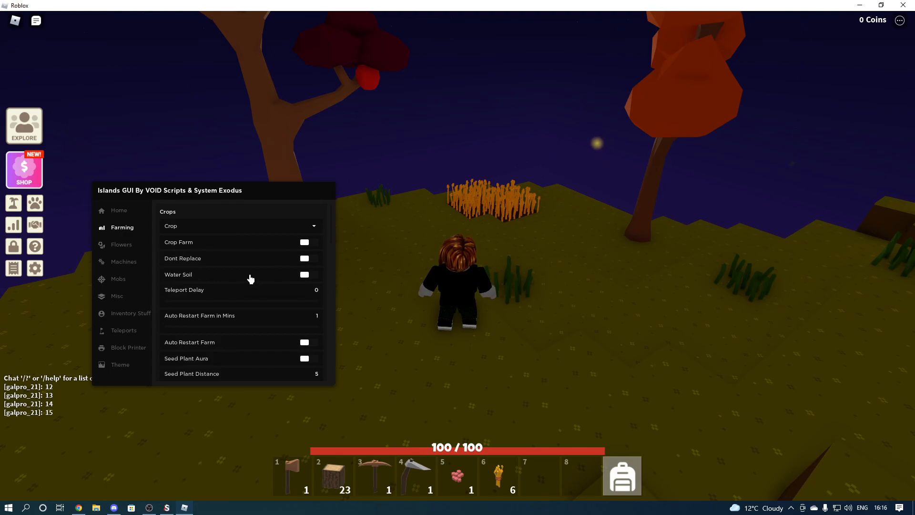
pyautogui.moveTo(249, 297)
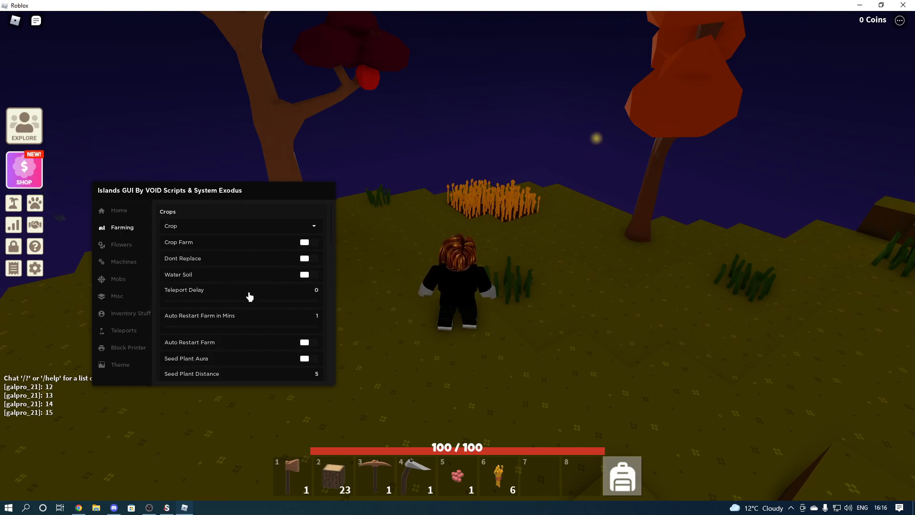
pyautogui.scroll(-3)
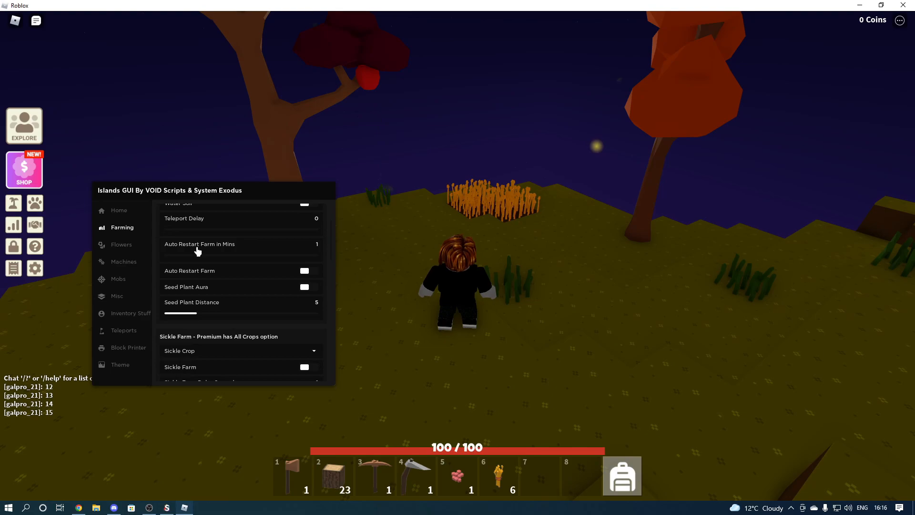
pyautogui.moveTo(198, 292)
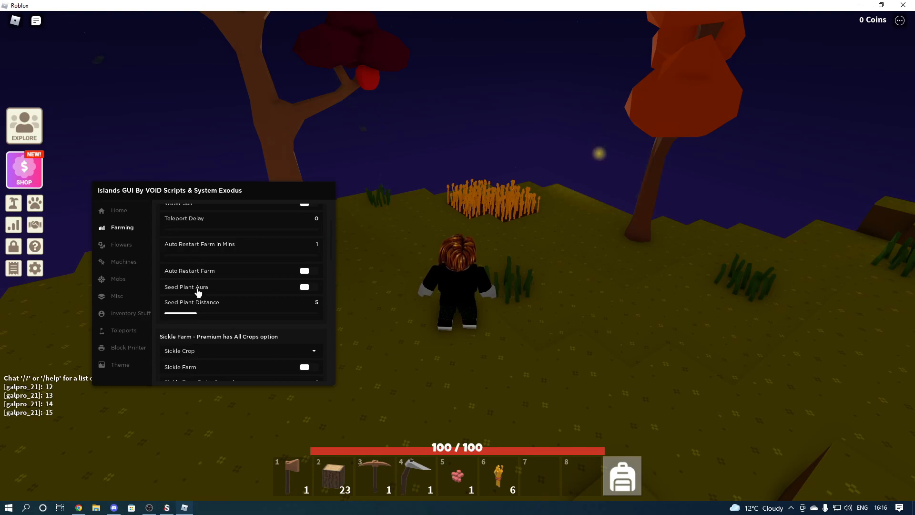
pyautogui.moveTo(244, 320)
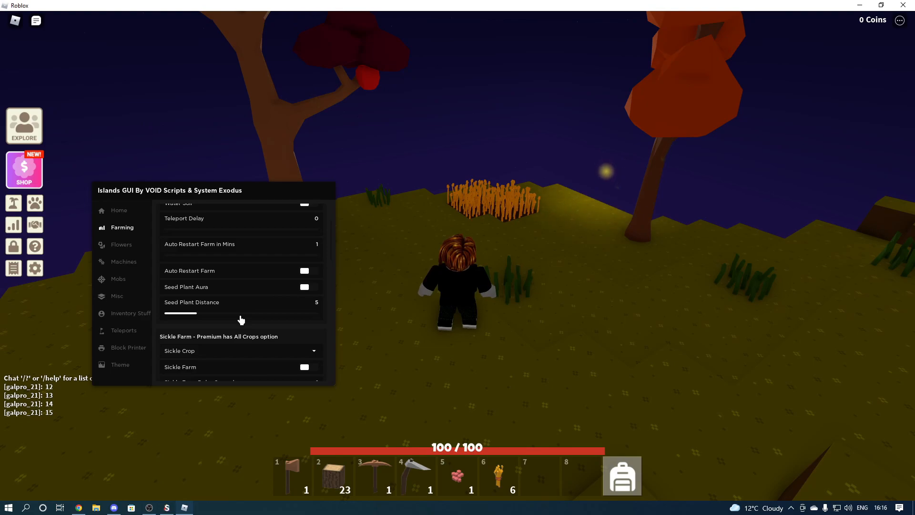
pyautogui.moveTo(490, 313)
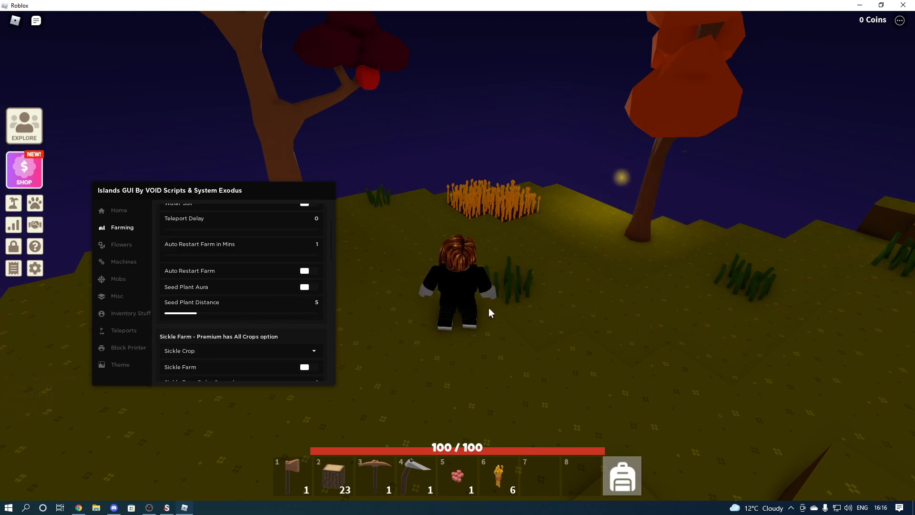
pyautogui.scroll(-3)
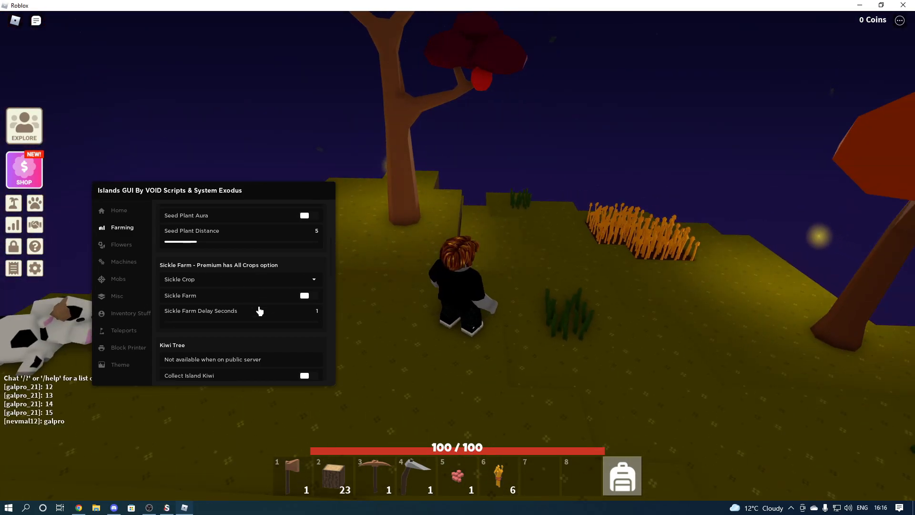
pyautogui.scroll(-3)
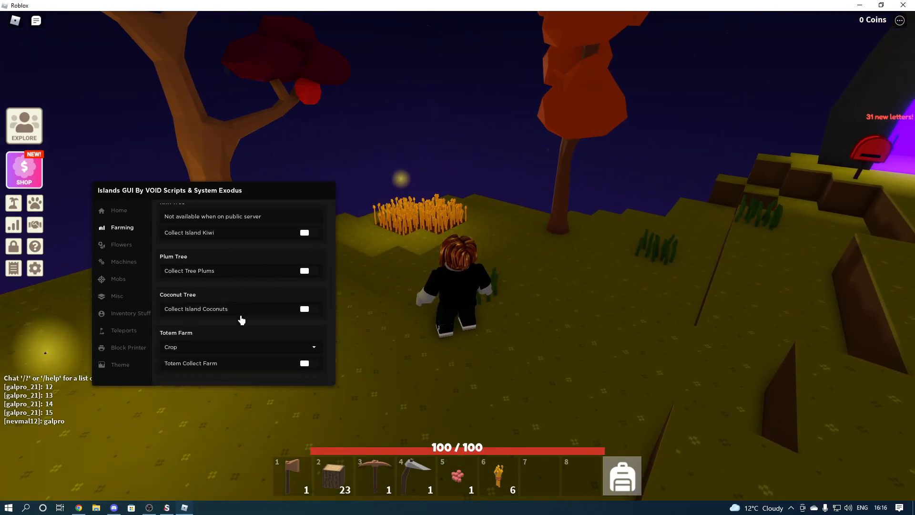
pyautogui.scroll(-3)
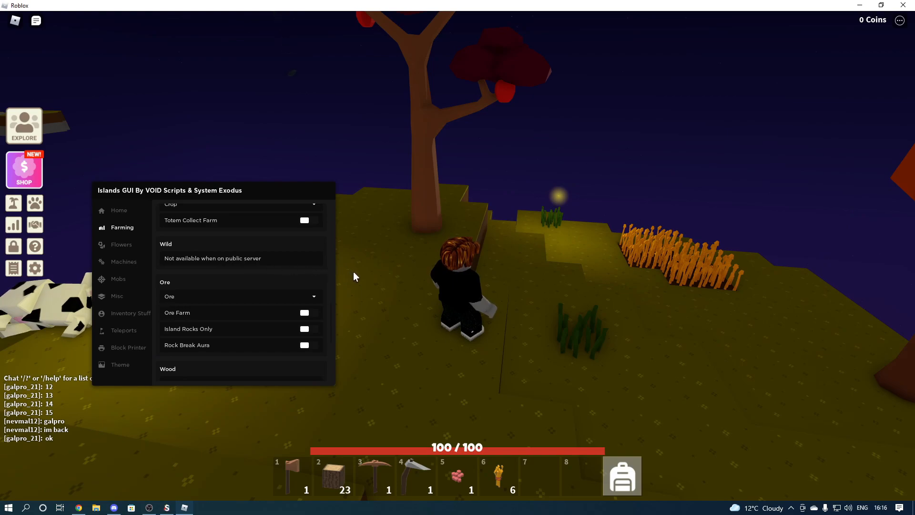
pyautogui.scroll(-3)
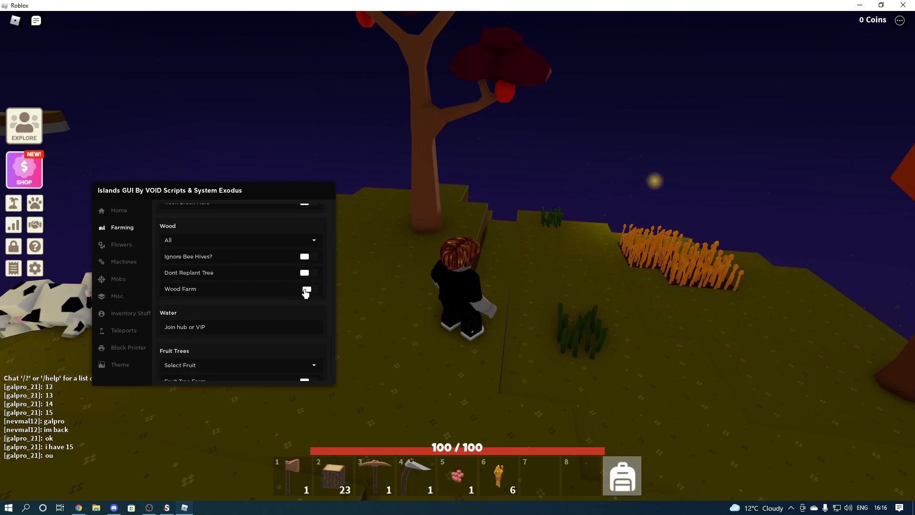
pyautogui.click(312, 289)
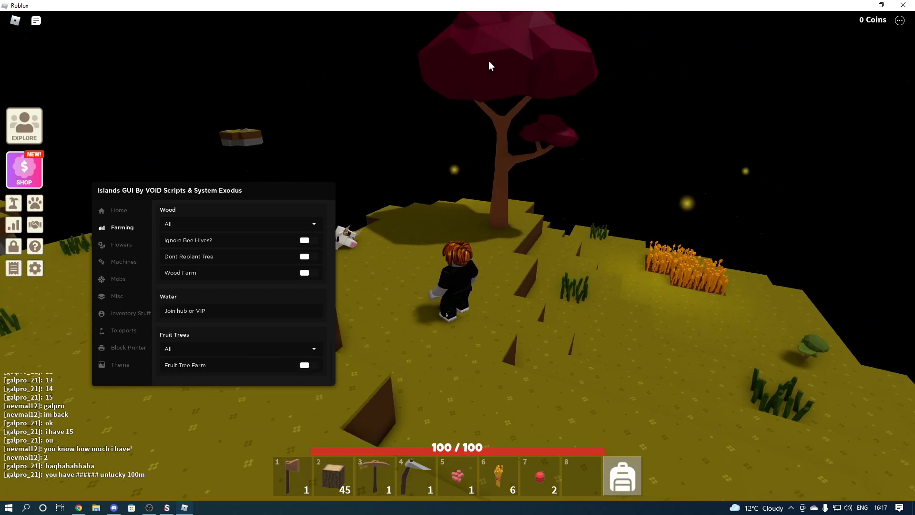
pyautogui.moveTo(275, 362)
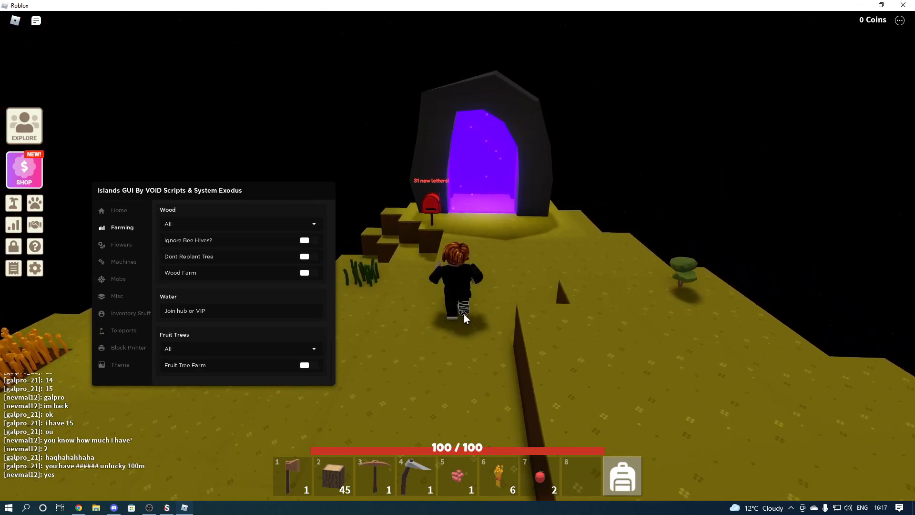
pyautogui.click(431, 216)
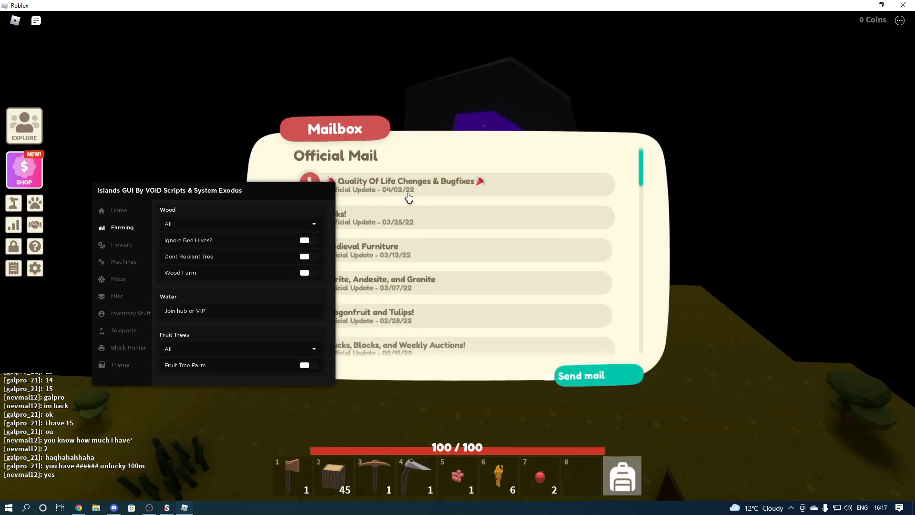
pyautogui.click(598, 375)
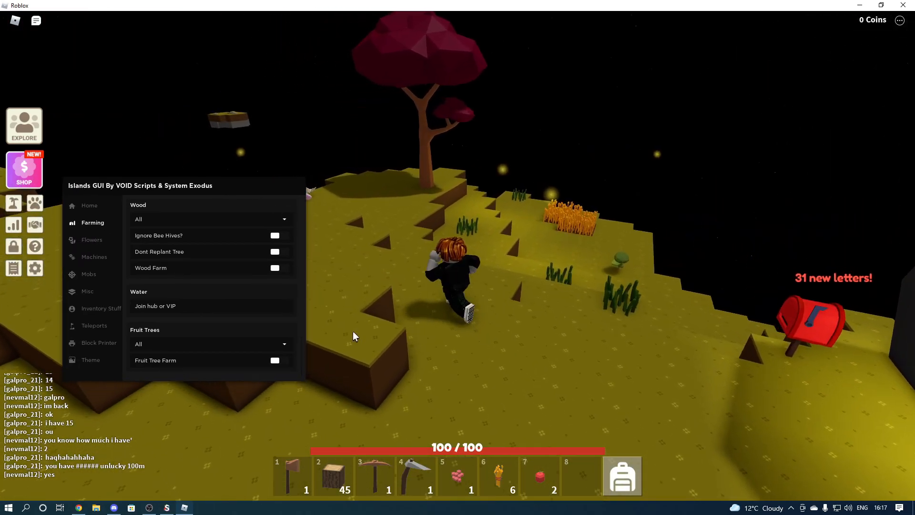
# Switch to Flowers and scroll through collect aura, Collect Specific and Collect Color
pyautogui.click(91, 239)
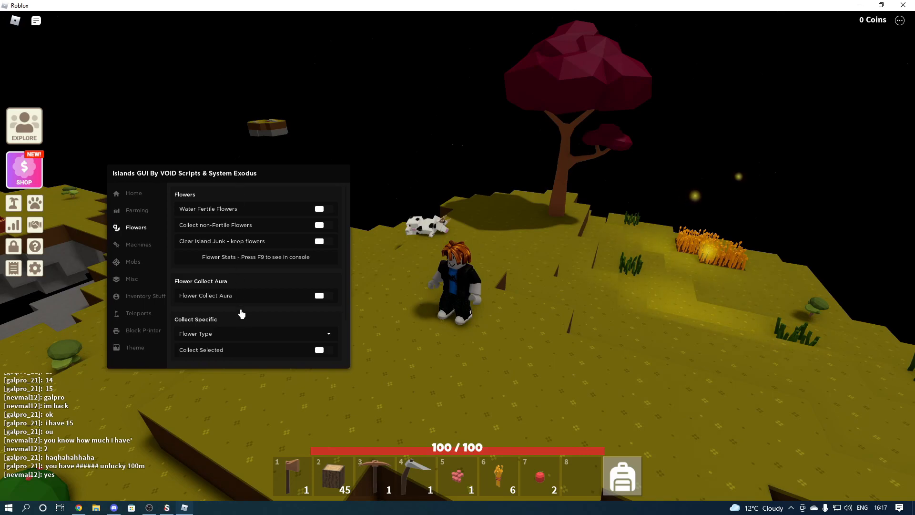
pyautogui.scroll(-3)
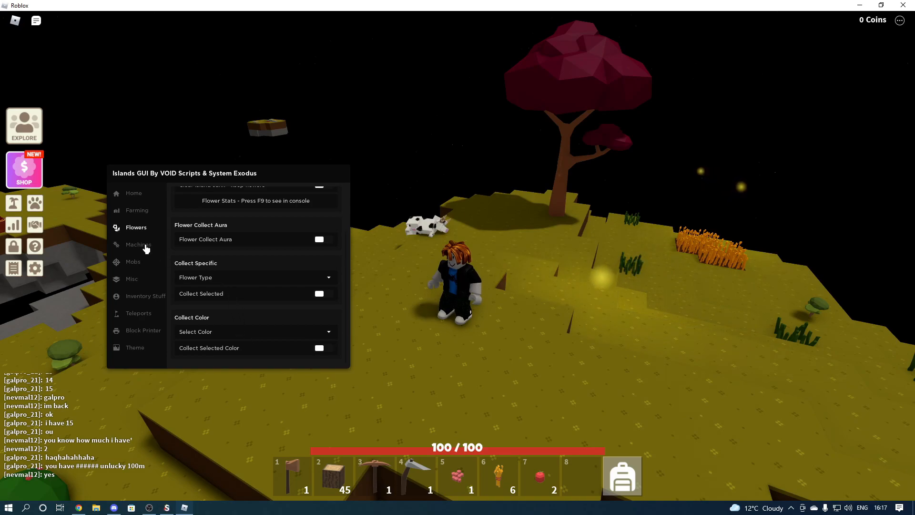
# Open Machines, check the Saw Wood Type choices, and scroll to Polishing Station
pyautogui.click(139, 244)
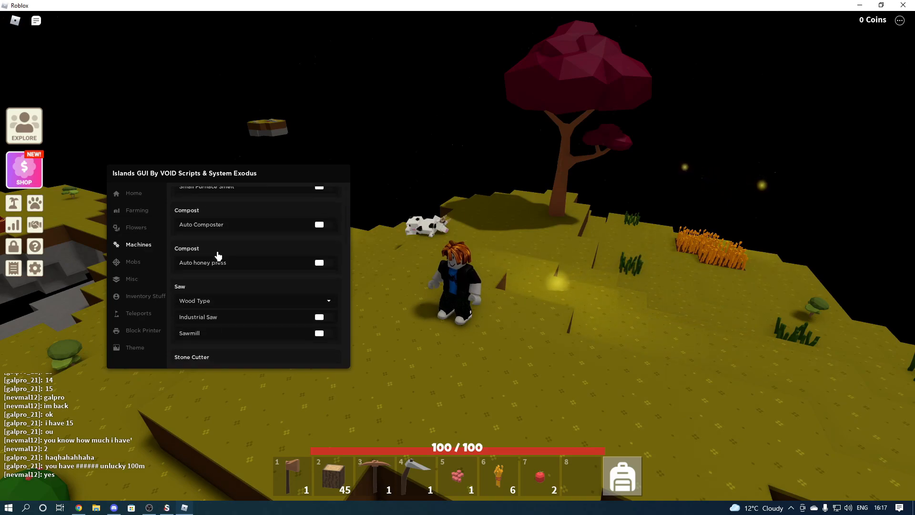
pyautogui.click(255, 300)
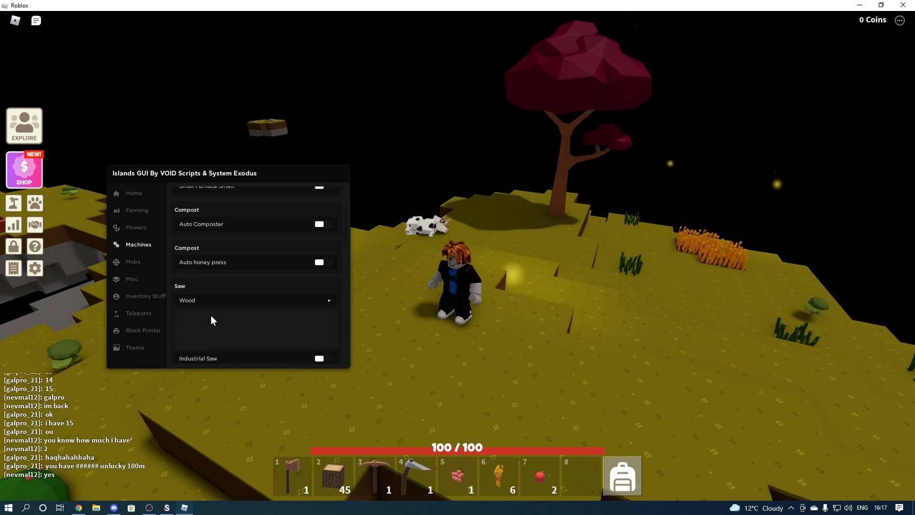
pyautogui.scroll(-3)
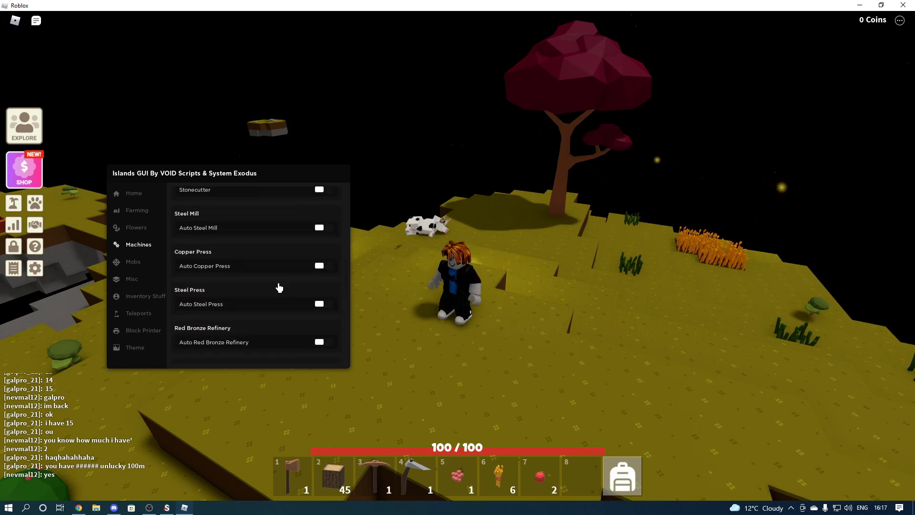
pyautogui.scroll(-3)
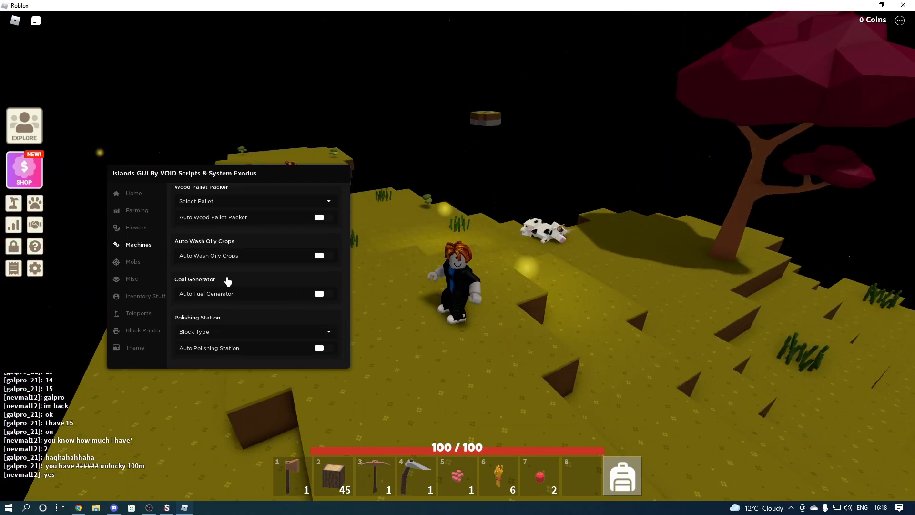
# Browse the Mobs options, then show Misc with its Auto Sell Items list (All, Crops, Fish)
pyautogui.click(133, 261)
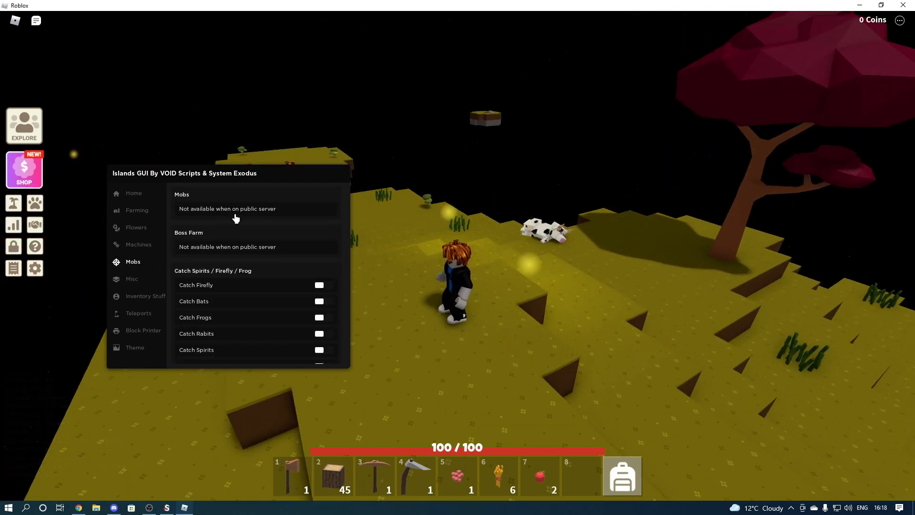
pyautogui.scroll(-3)
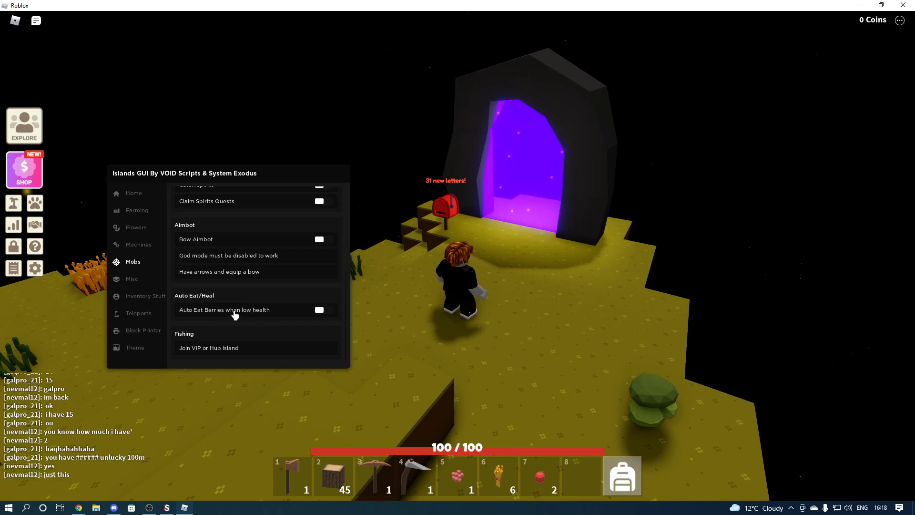
pyautogui.moveTo(291, 317)
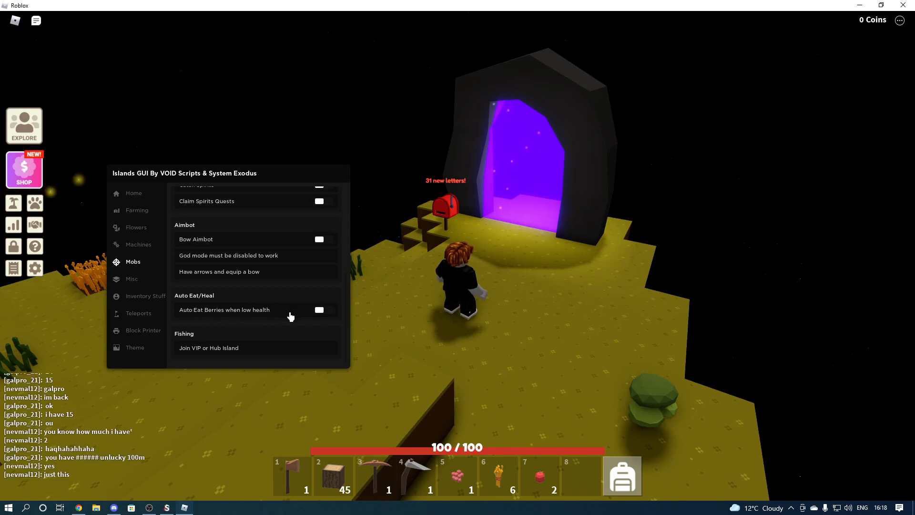
pyautogui.click(131, 278)
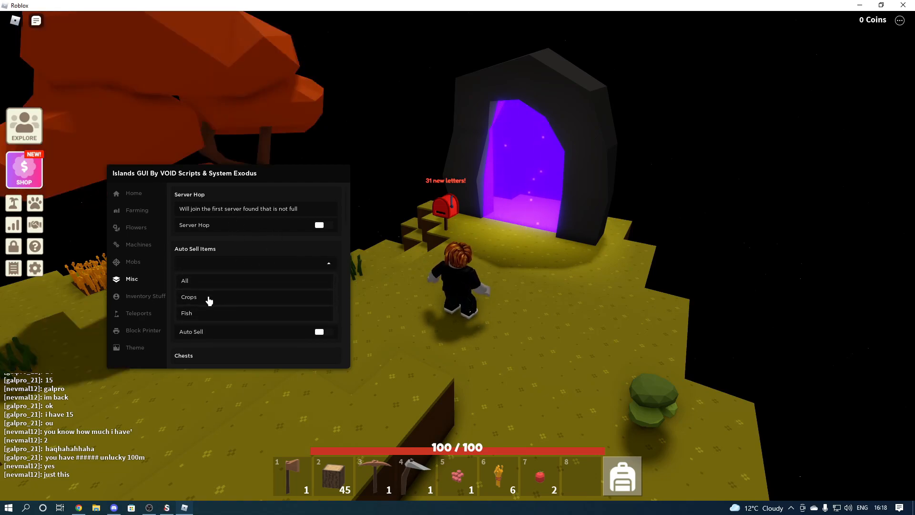
# Set Auto Sell Items to Crops and scroll Misc down to Beta Functions
pyautogui.click(189, 296)
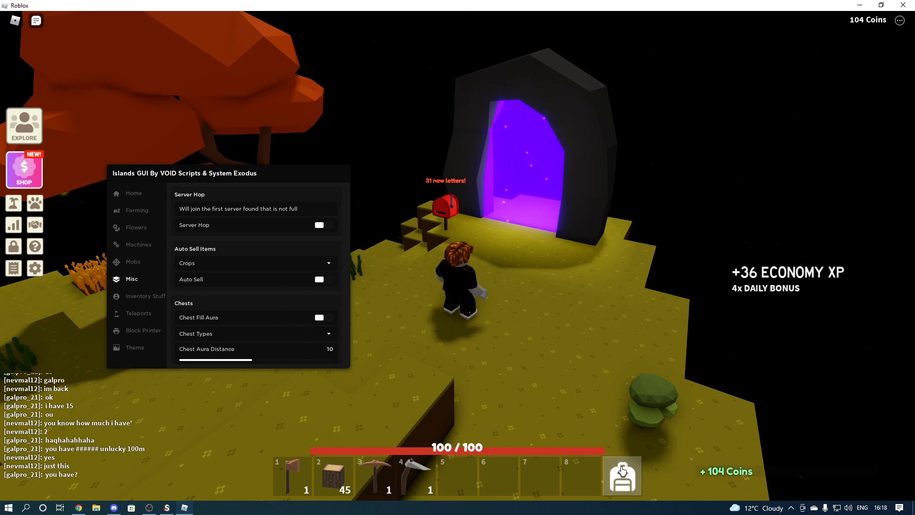
pyautogui.moveTo(667, 431)
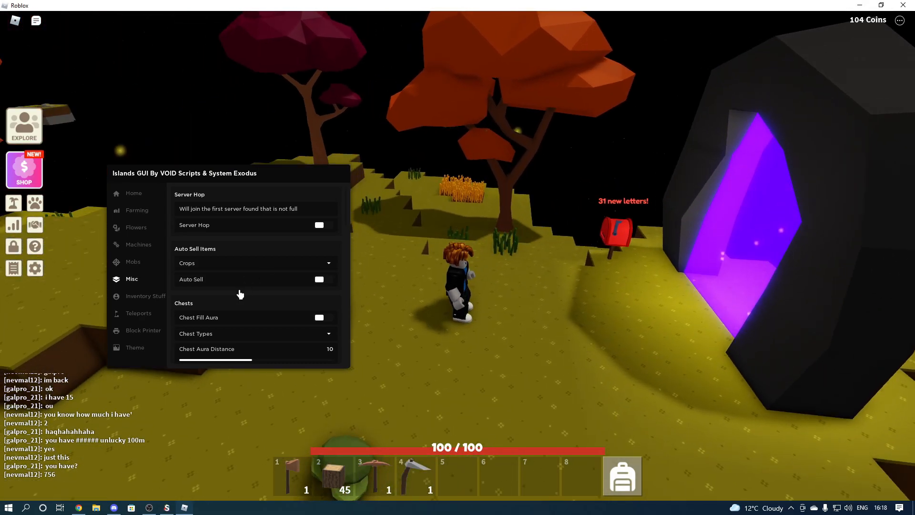
pyautogui.scroll(-3)
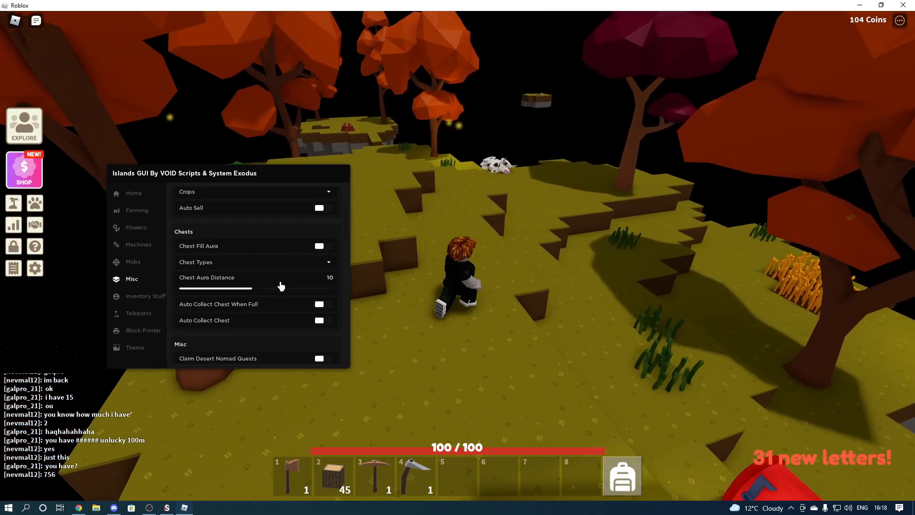
pyautogui.scroll(-3)
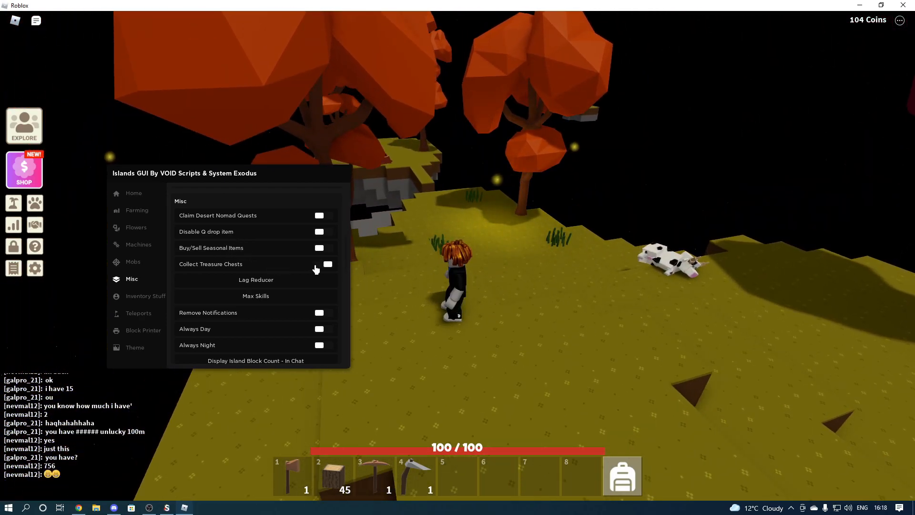
pyautogui.scroll(-3)
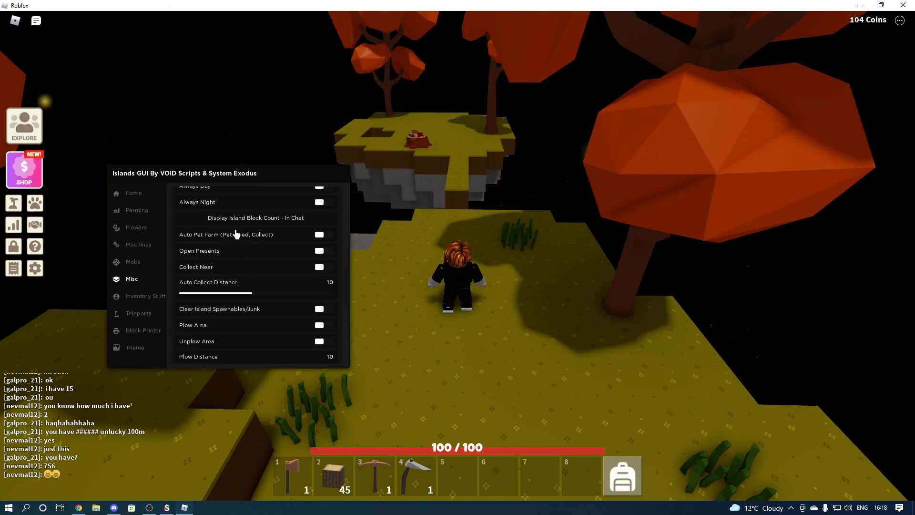
pyautogui.moveTo(255, 222)
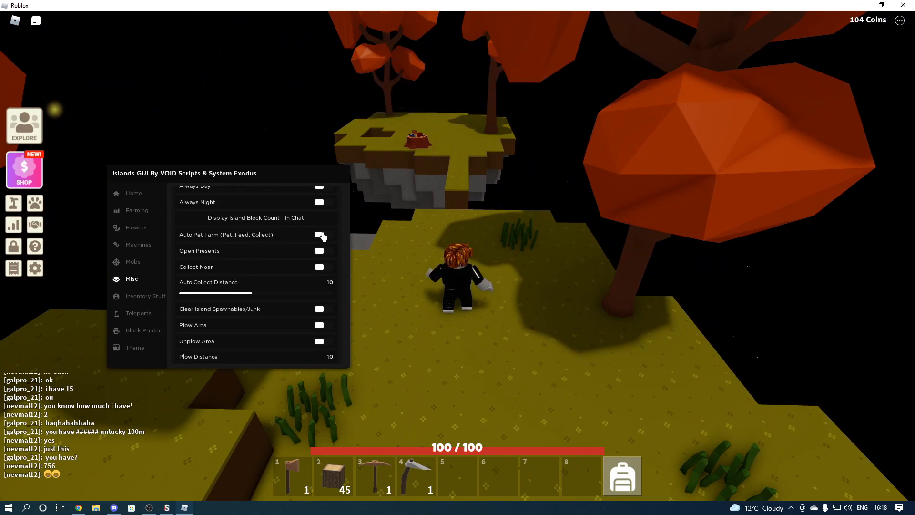
pyautogui.click(320, 234)
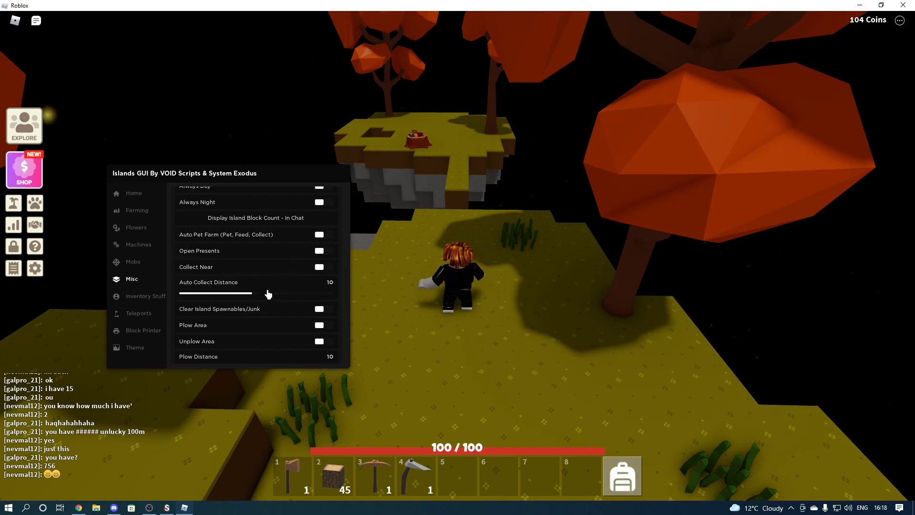
pyautogui.scroll(-3)
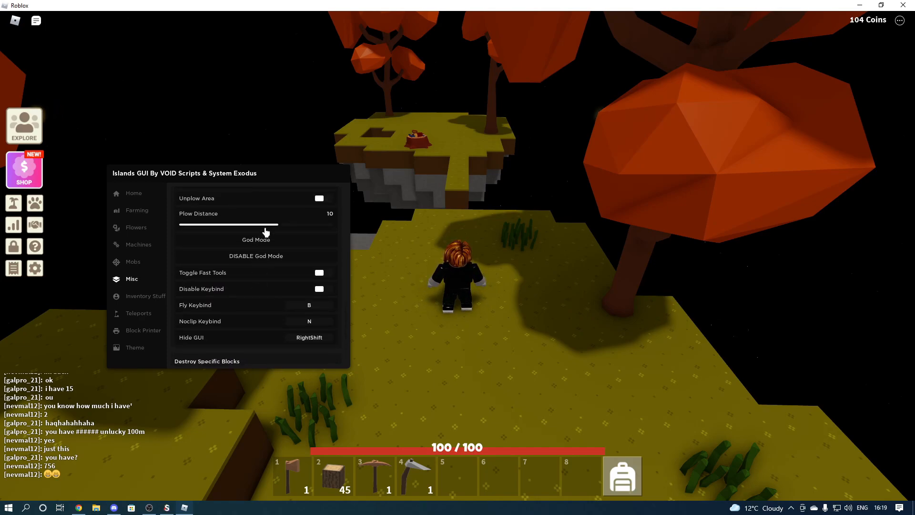
pyautogui.moveTo(325, 322)
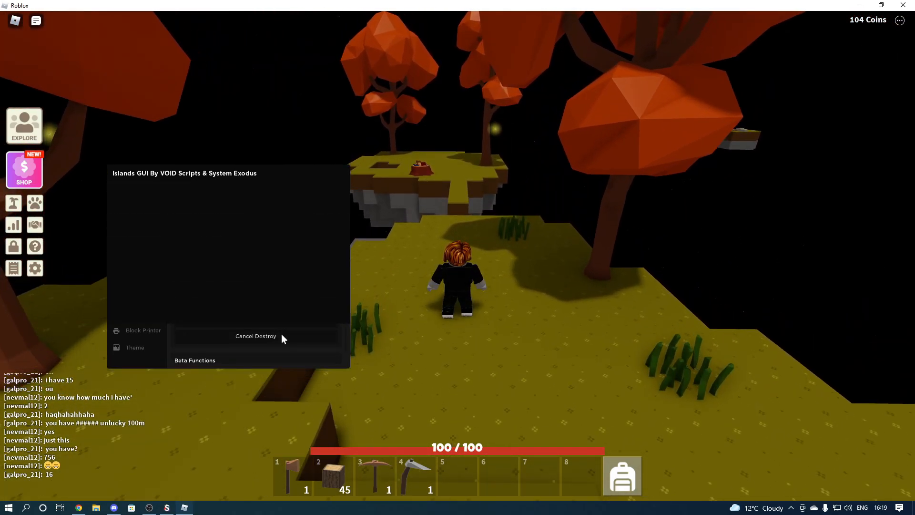
pyautogui.click(132, 279)
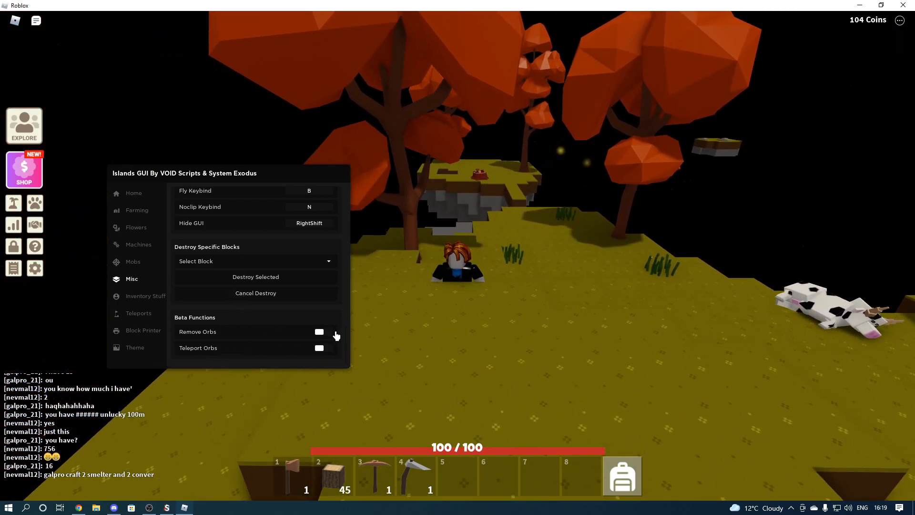
# In Inventory Stuff, pick woodPickaxe, browse to Buy Items, then show Block Printer
pyautogui.click(145, 296)
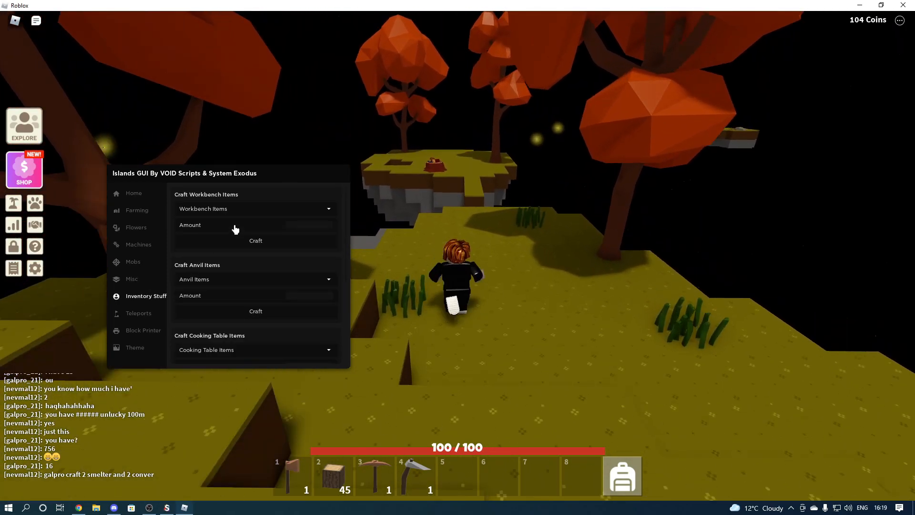
pyautogui.click(255, 208)
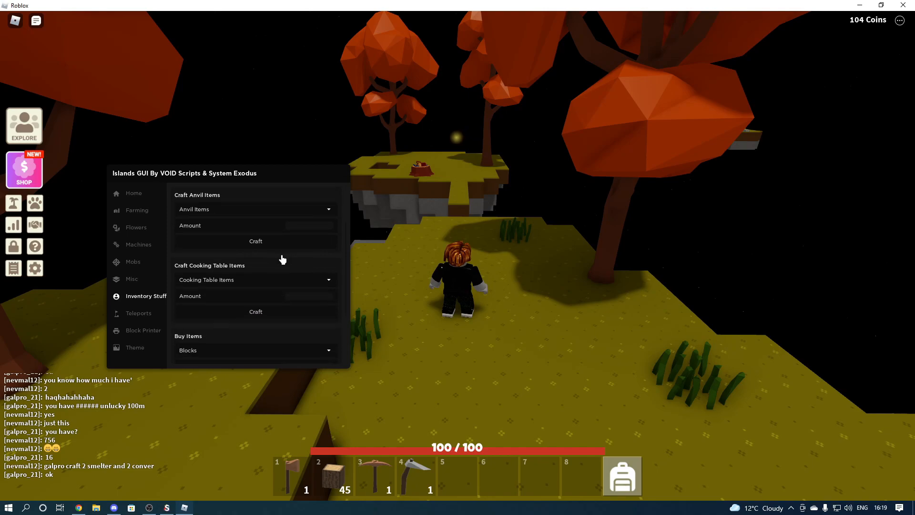
pyautogui.scroll(-3)
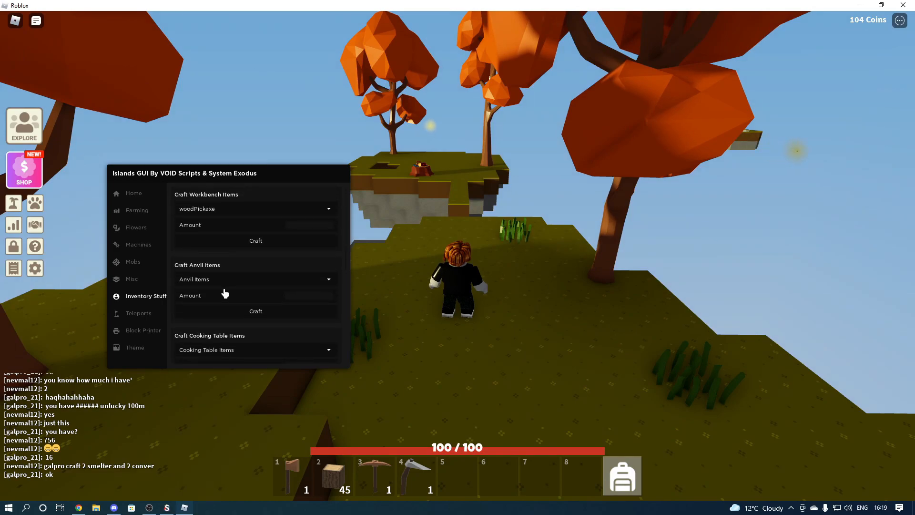
pyautogui.scroll(-3)
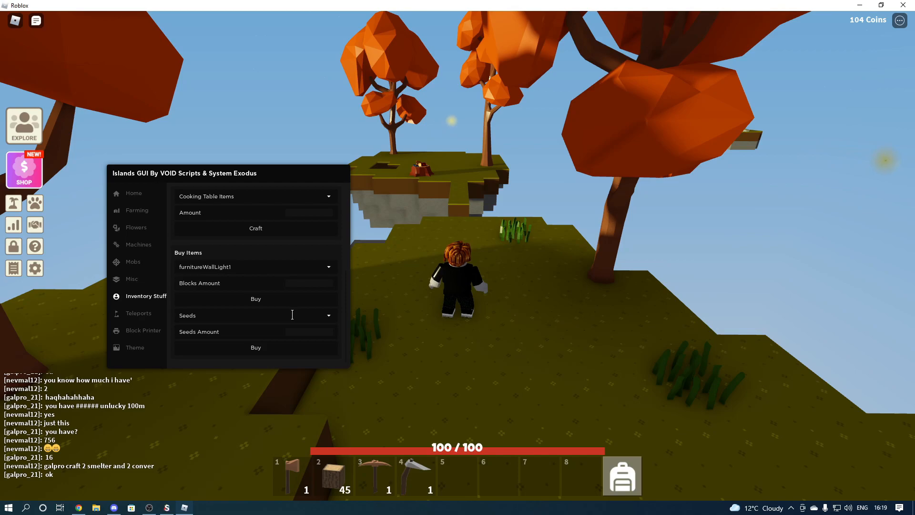
pyautogui.click(138, 312)
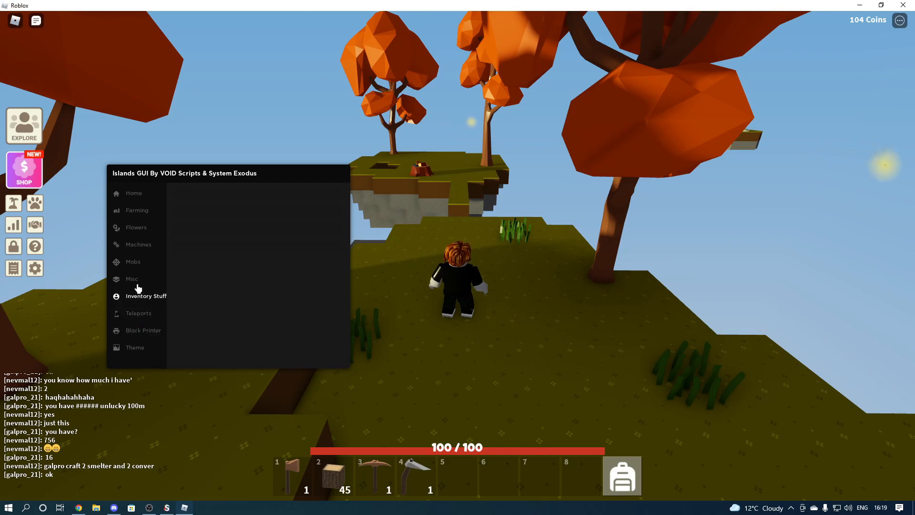
pyautogui.moveTo(145, 332)
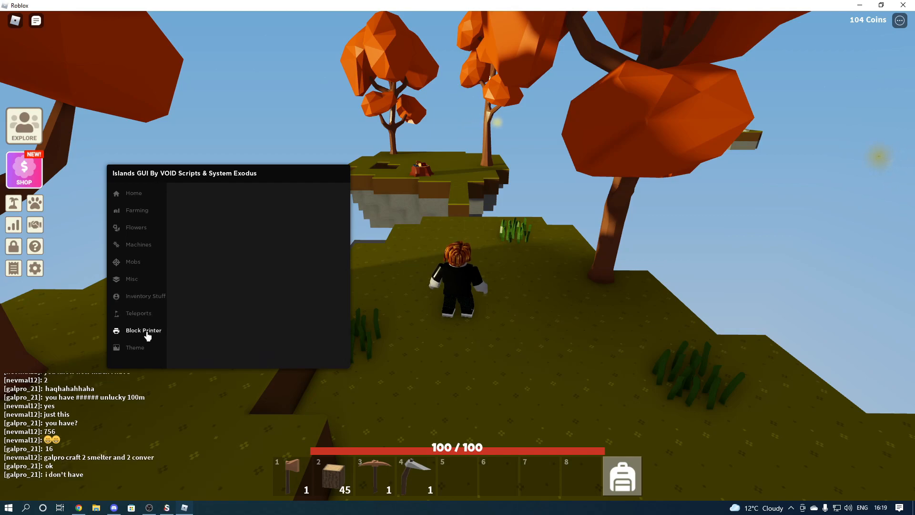
# Browse the Islands GUI Theme tab through colours down to theme sharing and save/load options
pyautogui.click(135, 348)
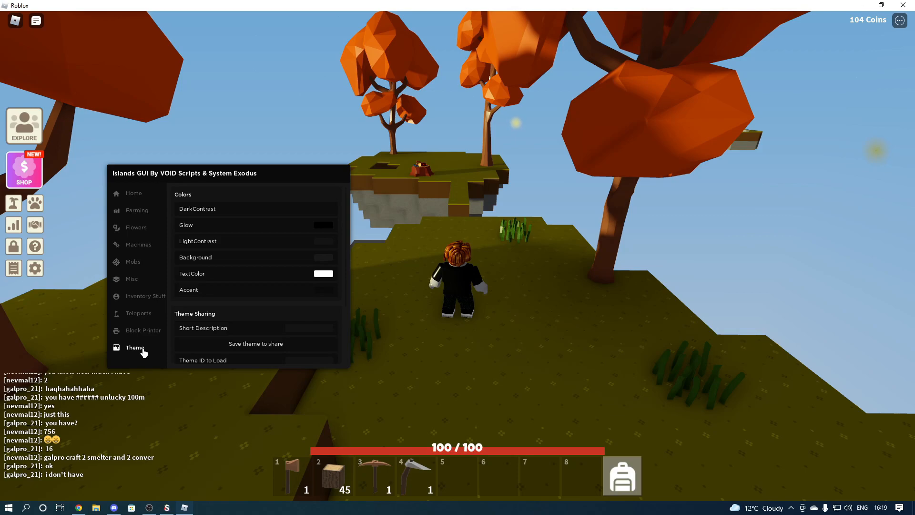
pyautogui.moveTo(267, 228)
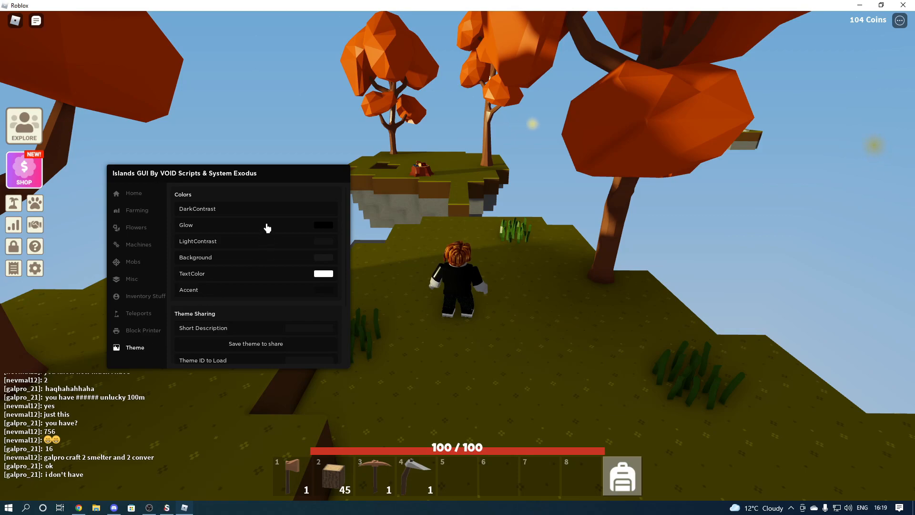
pyautogui.scroll(-3)
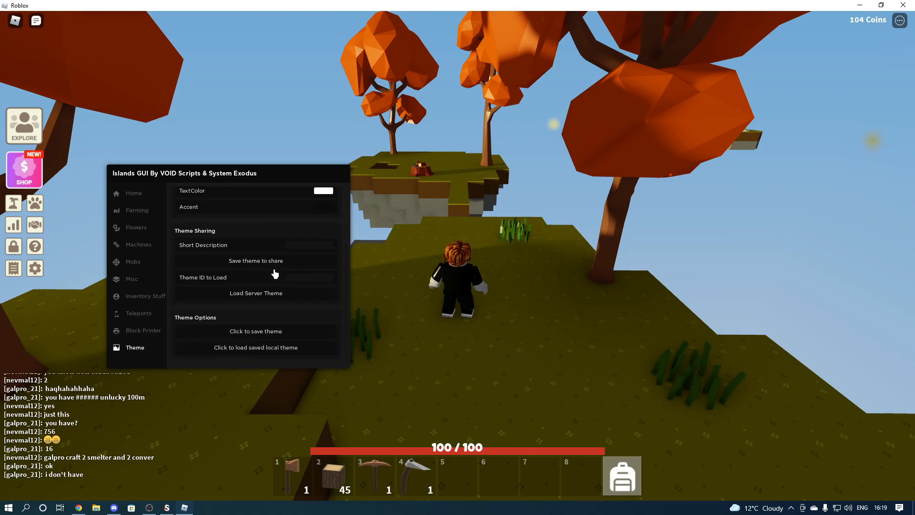